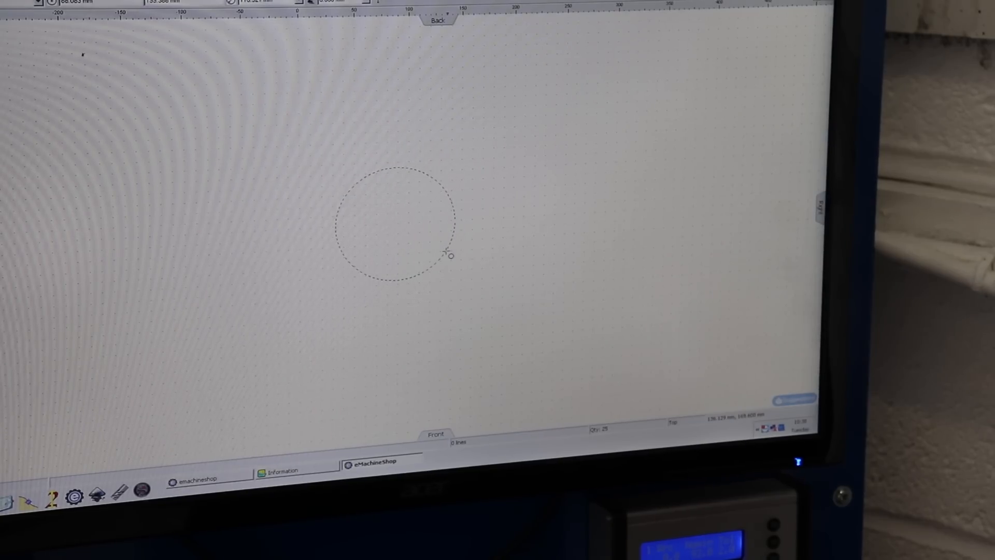
# - Finish a larger circle concentric with the existing one to form a ring
pyautogui.click(449, 256)
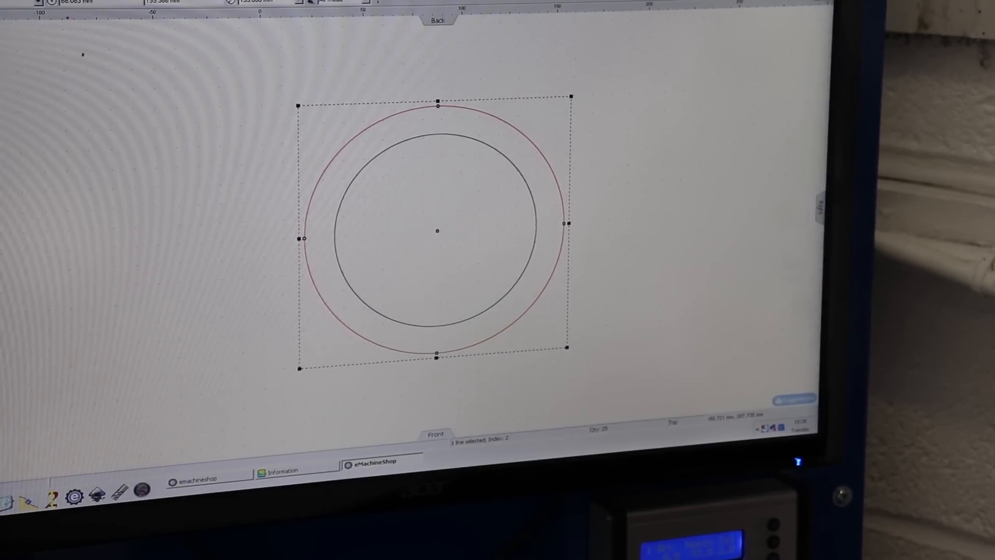
# - Divide the outer and inner ring circles into equal segments with Divide
pyautogui.rightClick(436, 230)
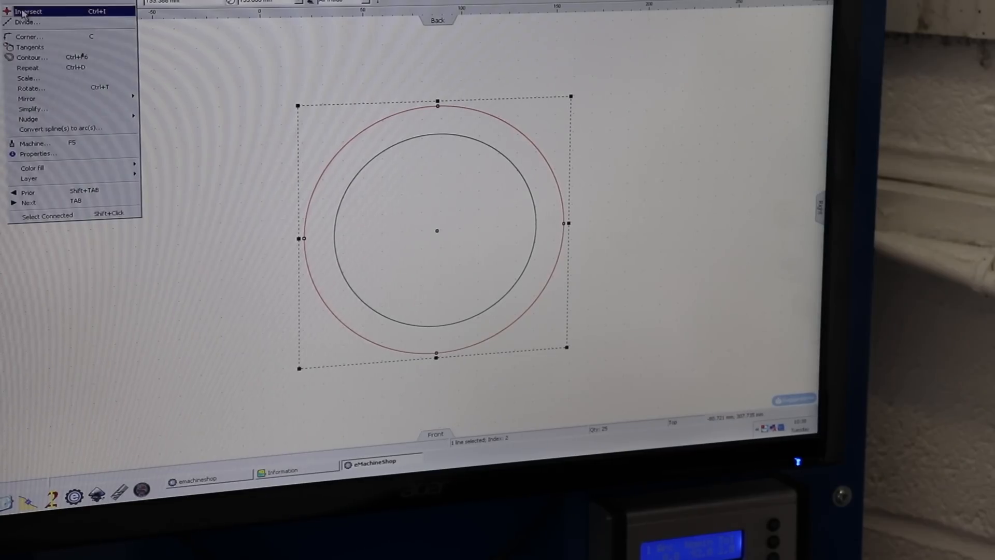
pyautogui.click(26, 22)
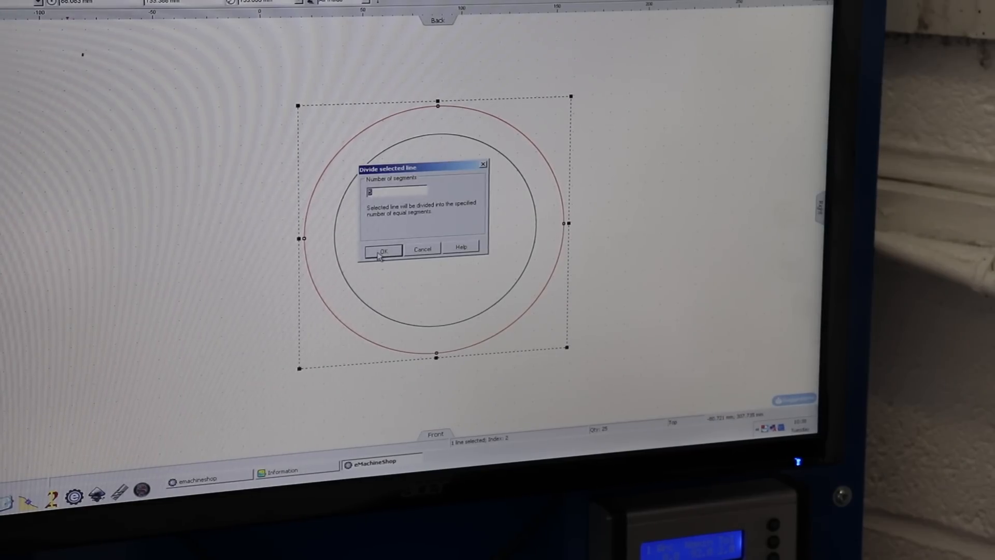
pyautogui.click(382, 249)
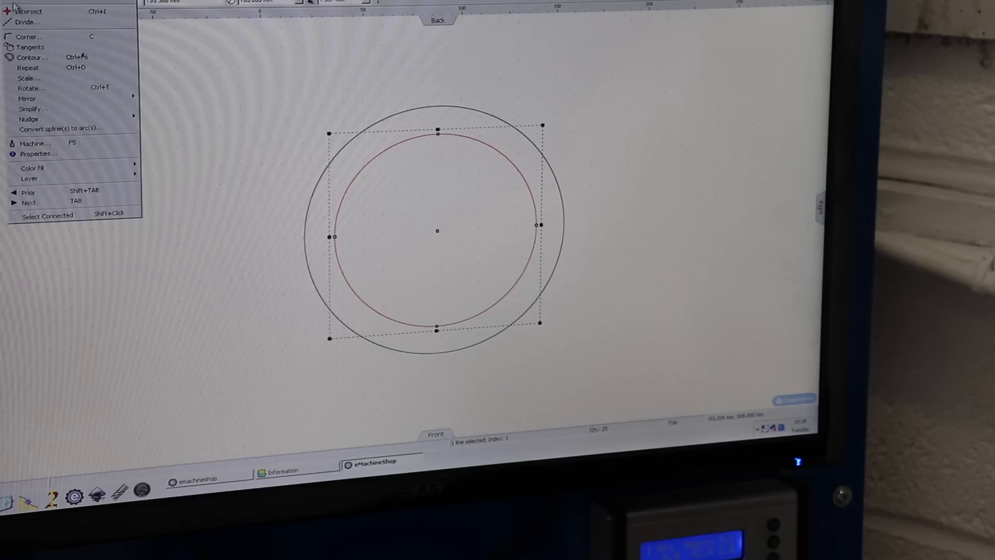
pyautogui.click(28, 21)
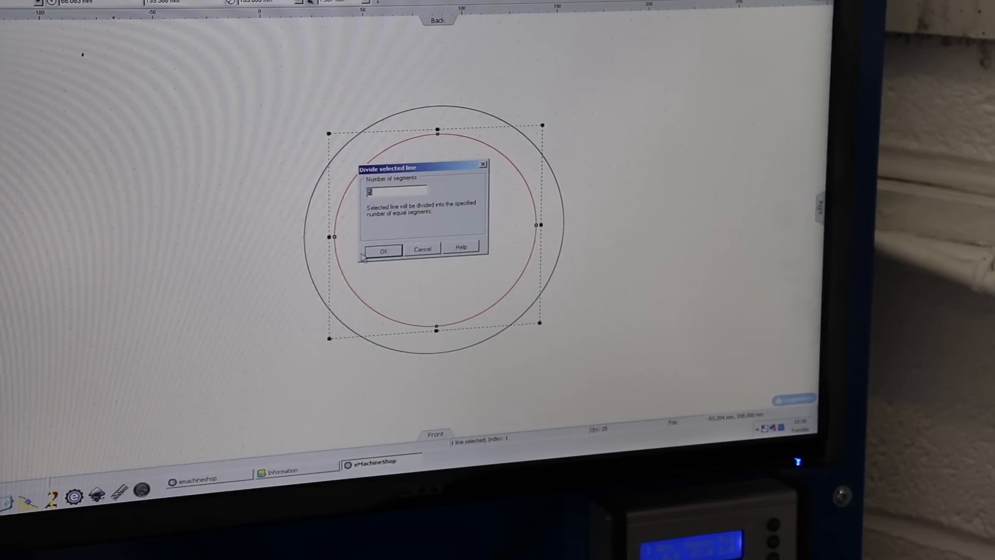
pyautogui.click(382, 249)
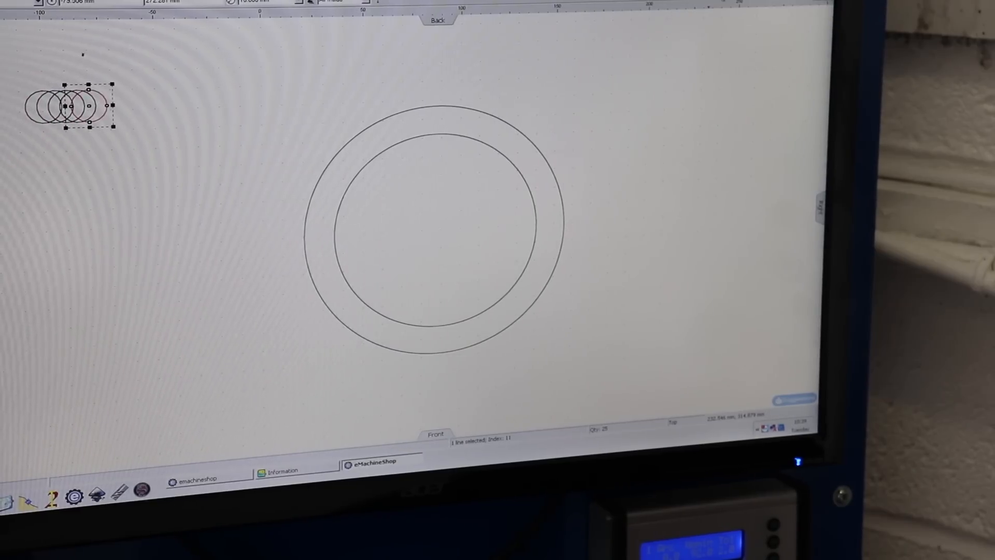
# - Place small circles on ring division points and join a pair with a tangent line
pyautogui.moveTo(82, 105); pyautogui.dragTo(479, 111)
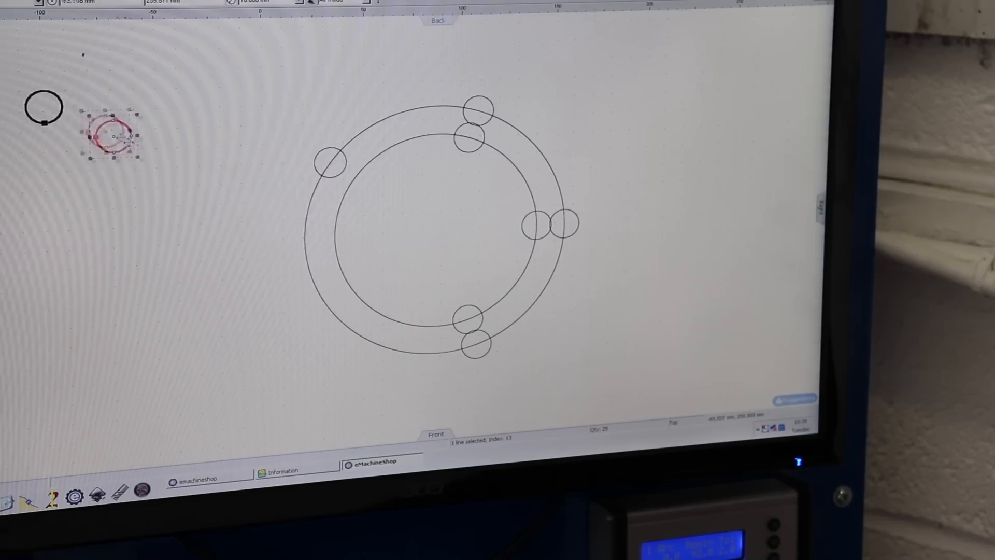
pyautogui.moveTo(111, 137); pyautogui.dragTo(355, 292)
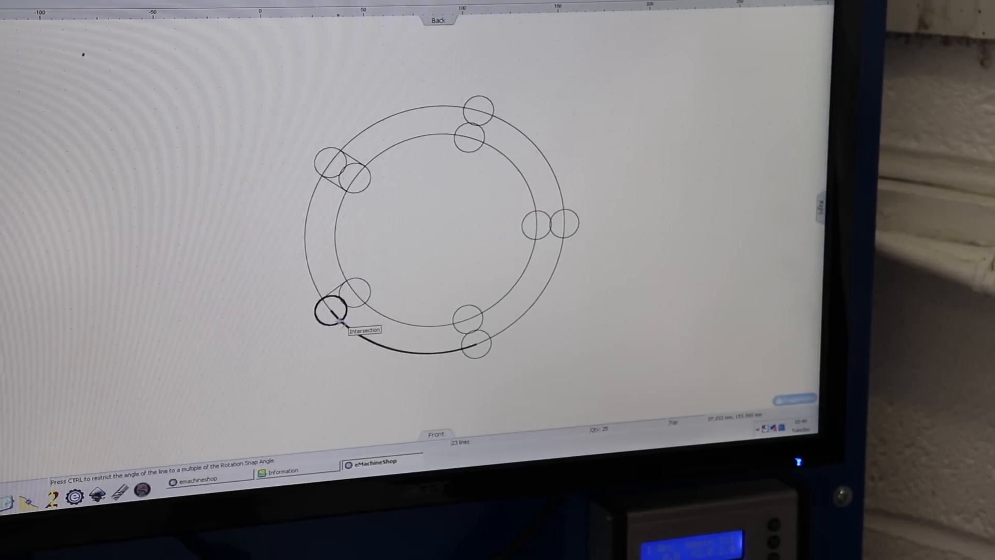
pyautogui.moveTo(330, 314); pyautogui.dragTo(479, 342)
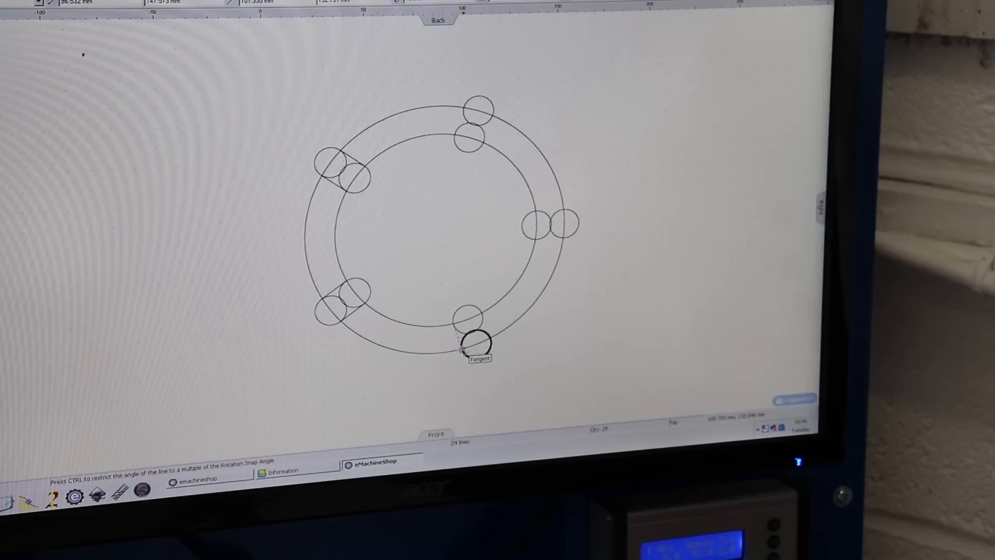
pyautogui.click(481, 342)
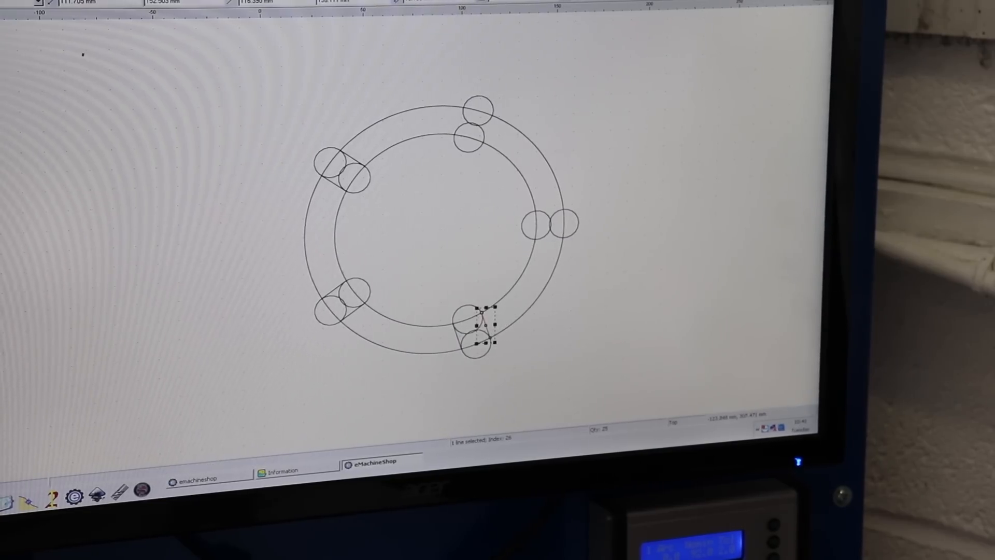
pyautogui.click(549, 221)
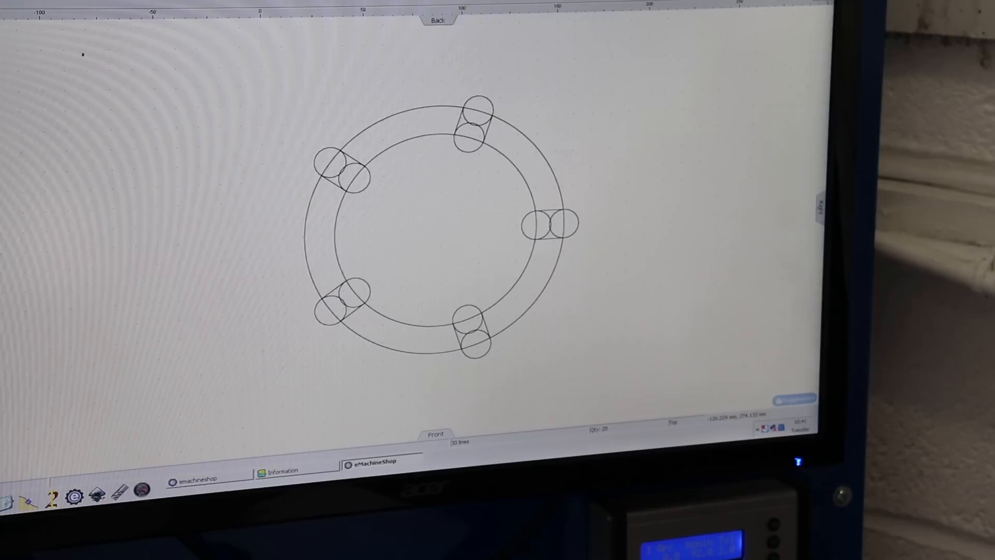
pyautogui.click(353, 173)
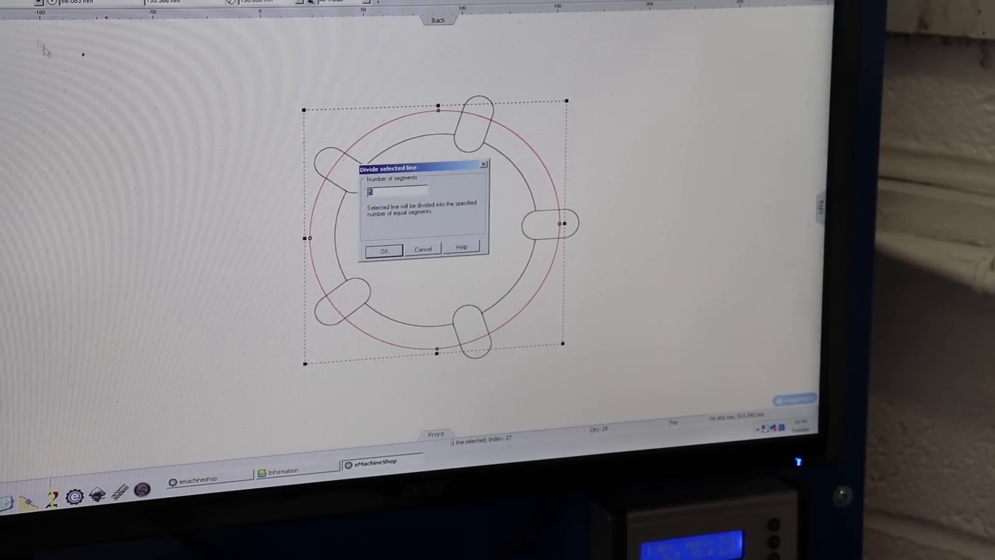
# - Divide the outer circle into 4 parts and move a small hole circle onto the ring
pyautogui.write('4')
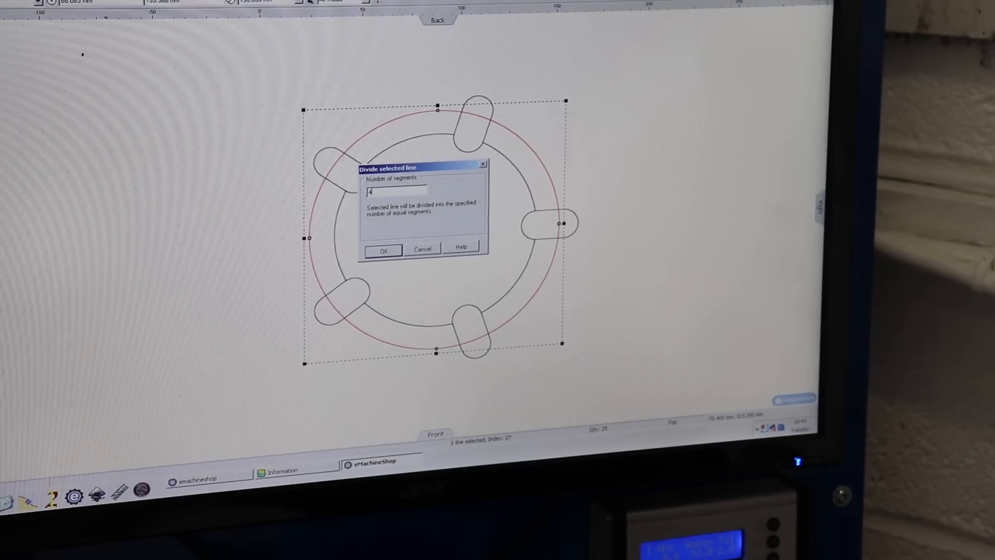
pyautogui.click(382, 249)
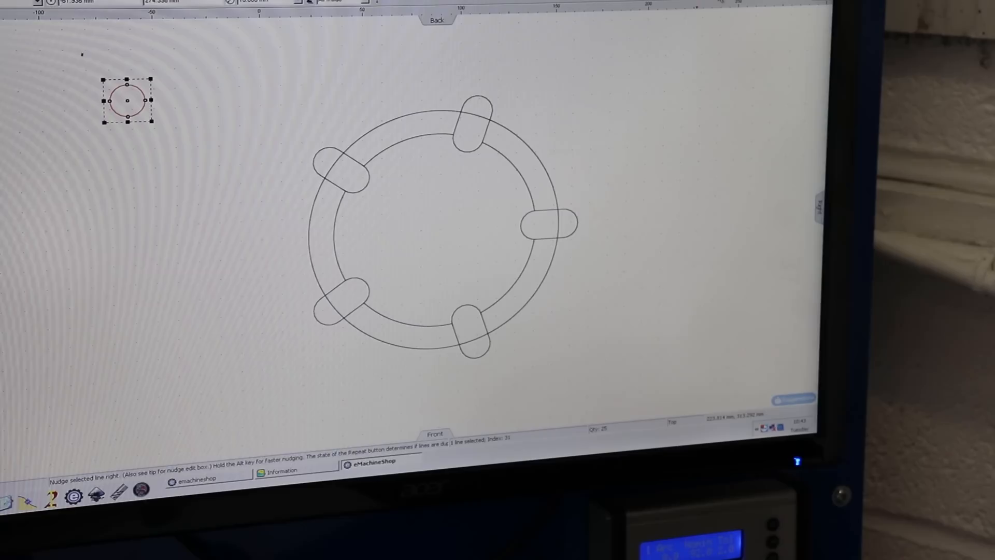
pyautogui.press('Up')
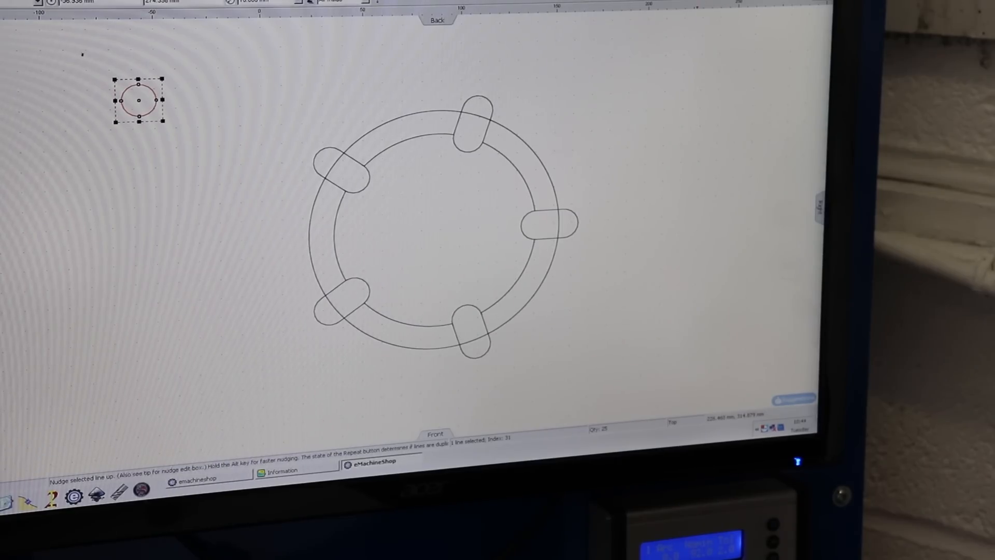
pyautogui.moveTo(137, 101); pyautogui.dragTo(401, 95)
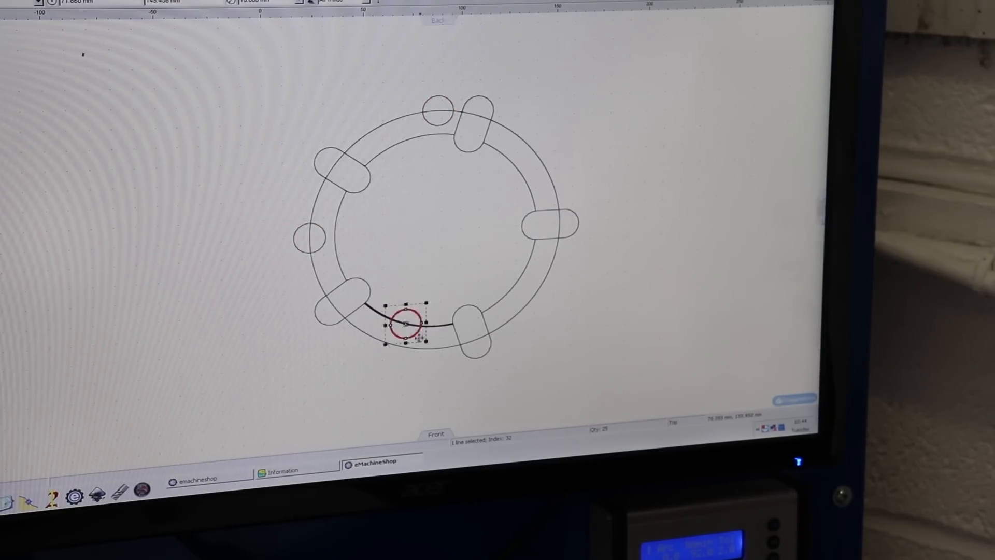
# - Drag a hole circle onto a ring division point
pyautogui.moveTo(405, 327); pyautogui.dragTo(436, 349)
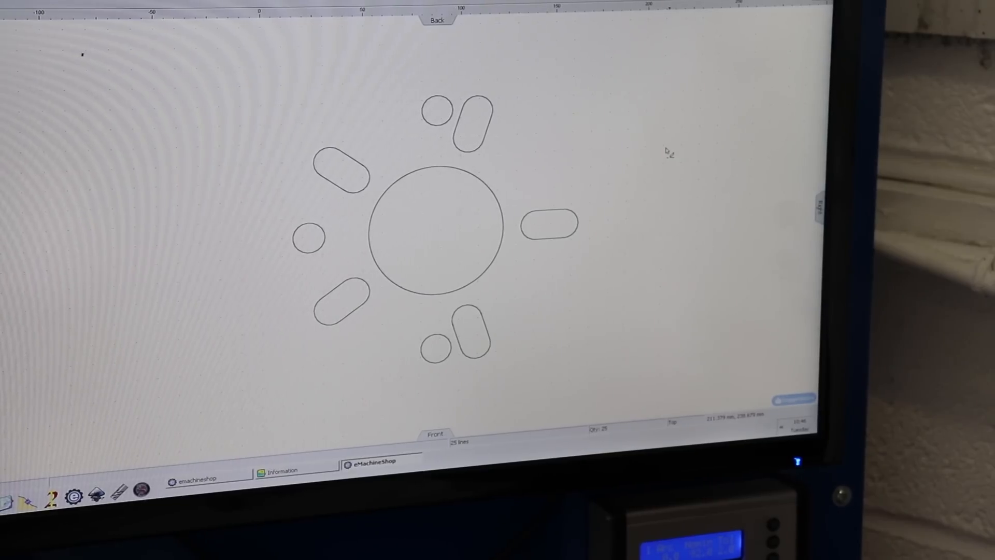
# - Start the rounded rectangle outline around the hole and slot pattern
pyautogui.click(343, 168)
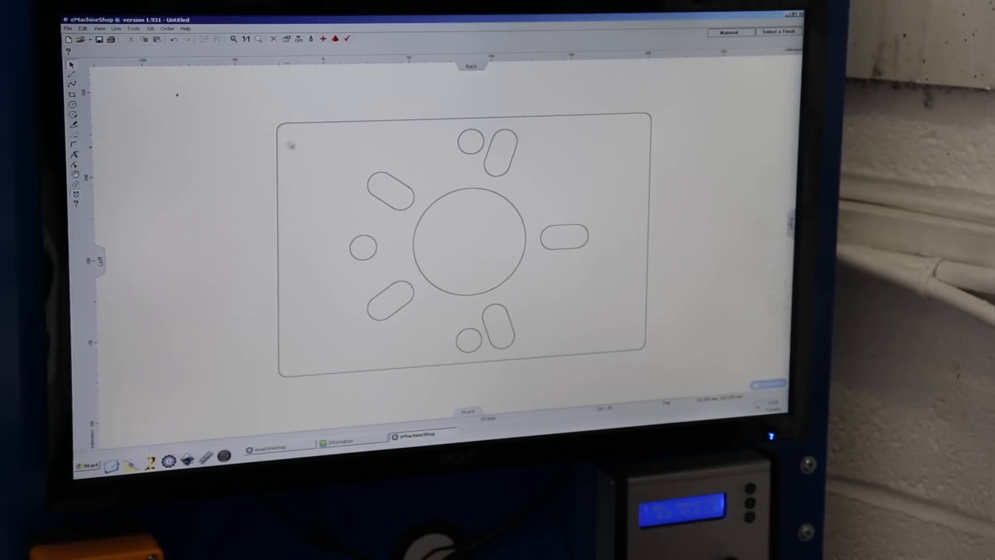
pyautogui.moveTo(210, 215)
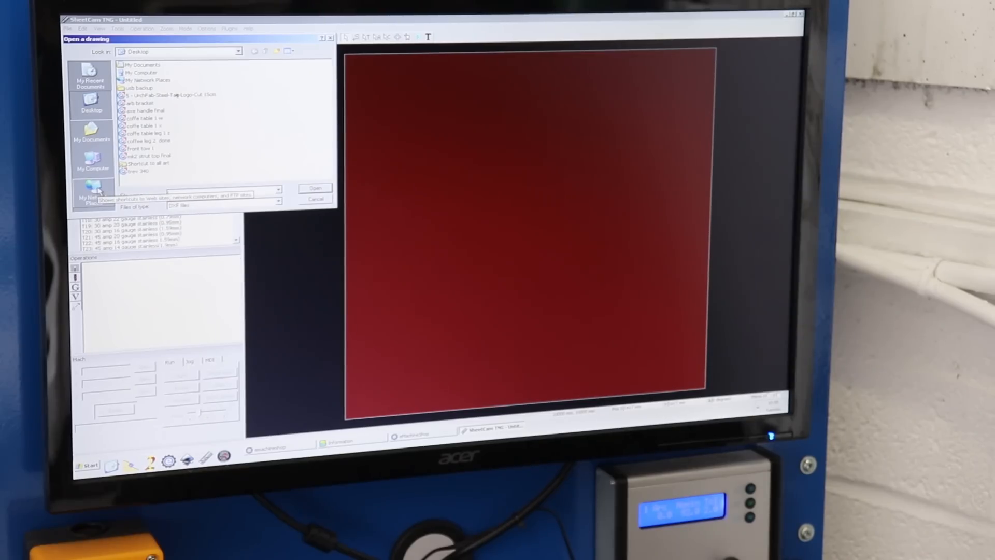
# - Open the plate drawing and add a jet cutting operation using the 45 amp 3/8 steel tool
pyautogui.click(314, 187)
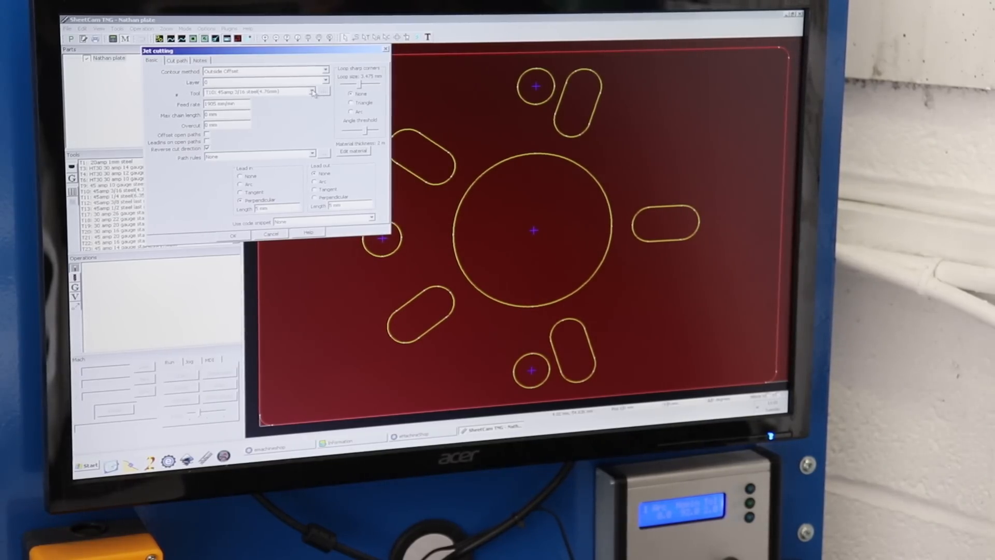
pyautogui.click(311, 92)
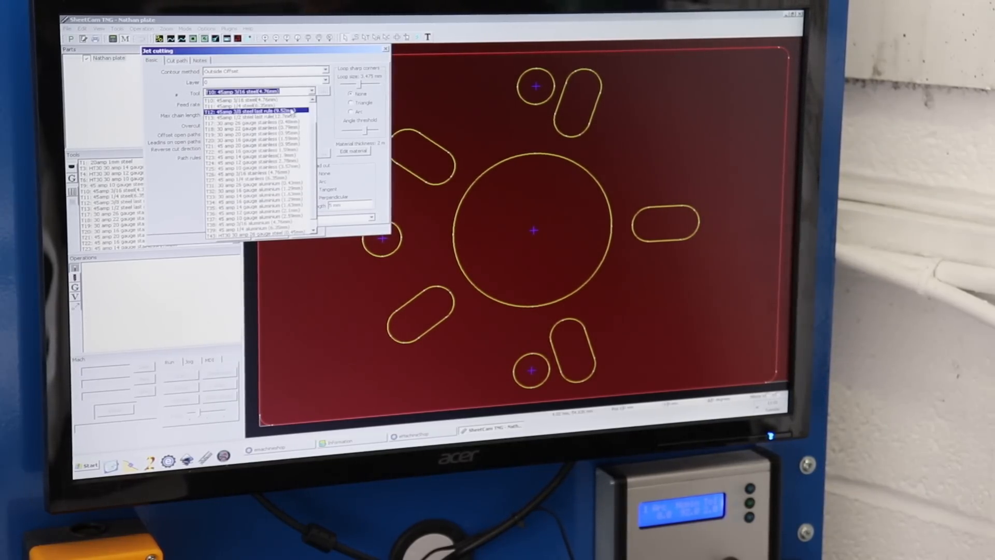
pyautogui.click(251, 111)
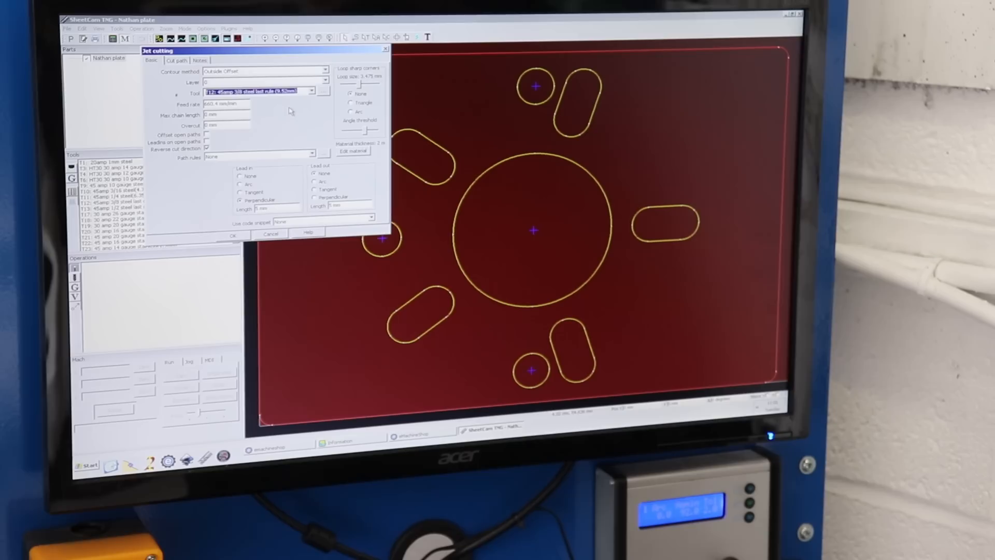
pyautogui.click(231, 234)
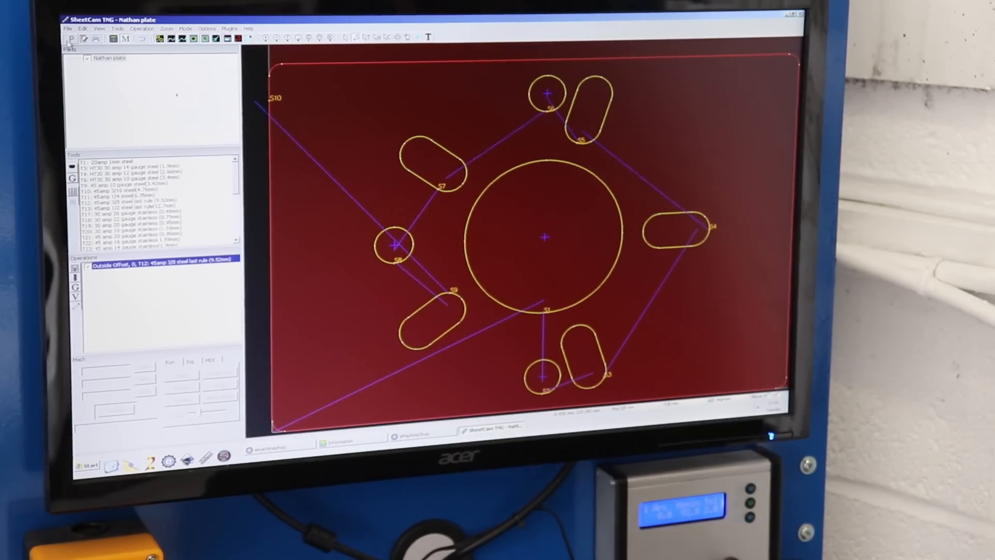
pyautogui.moveTo(72, 39)
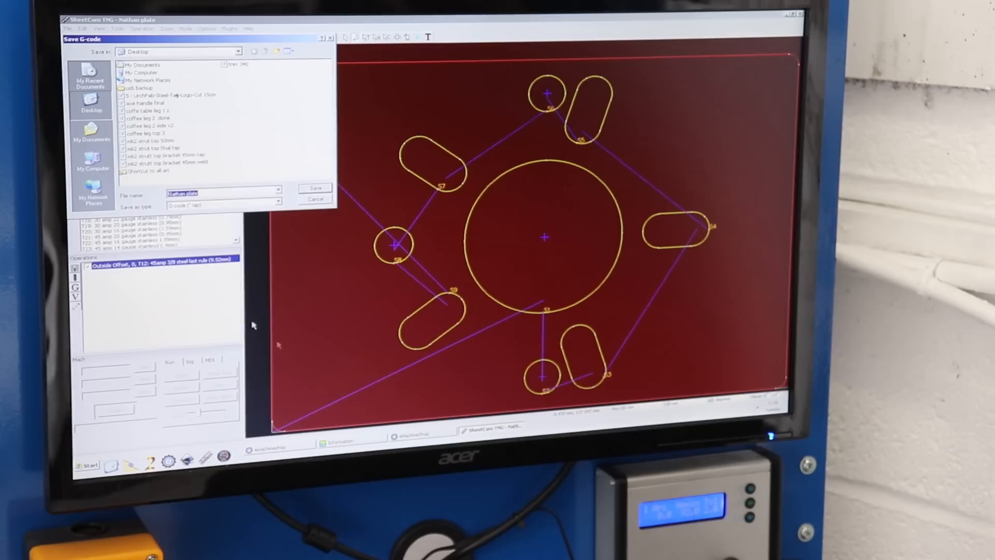
# - Save the plate G-code file and dismiss the post processor report
pyautogui.click(315, 188)
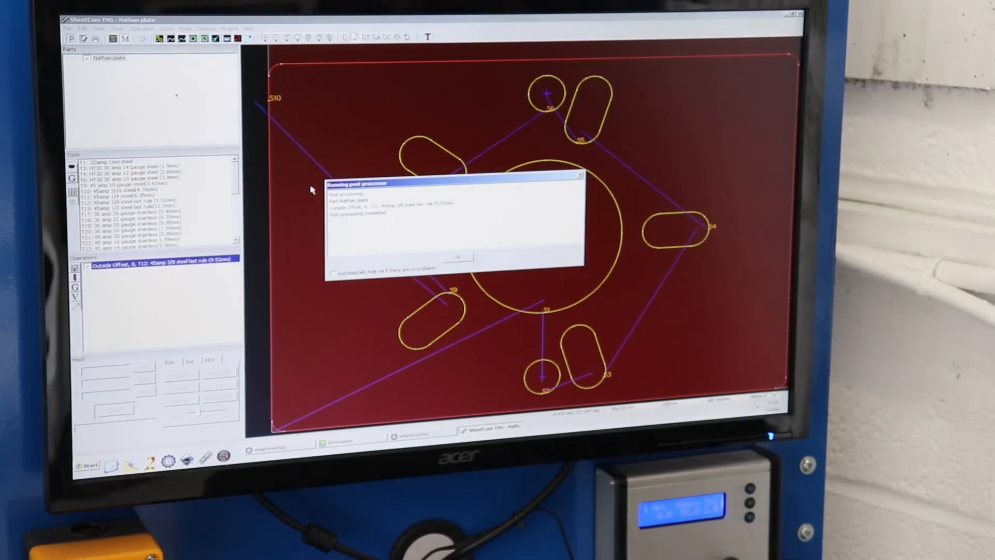
pyautogui.click(455, 257)
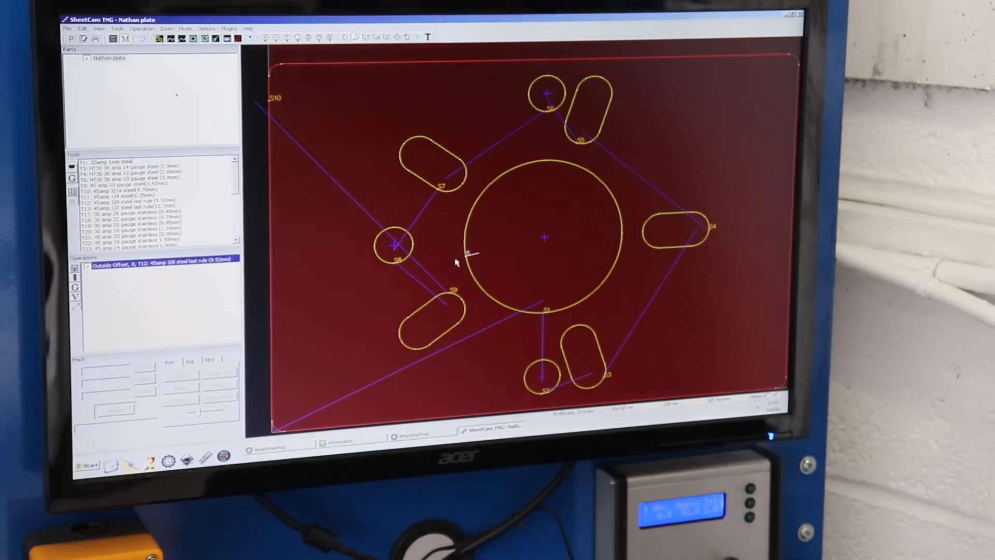